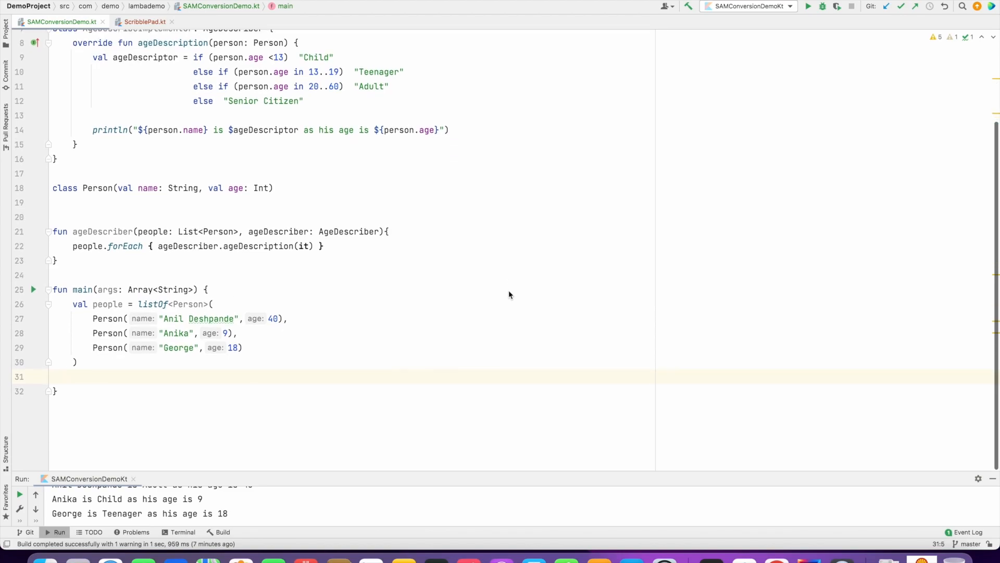
Step: Write ageDescriber(people, AgeDescribeImplementor()) as the call on line 31 of main
text(age)
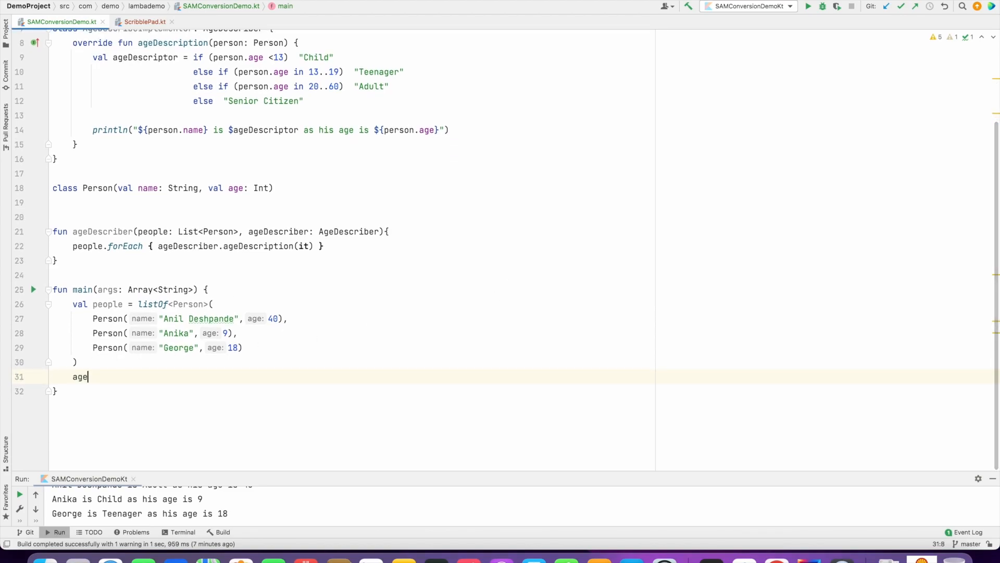
text(Describer()
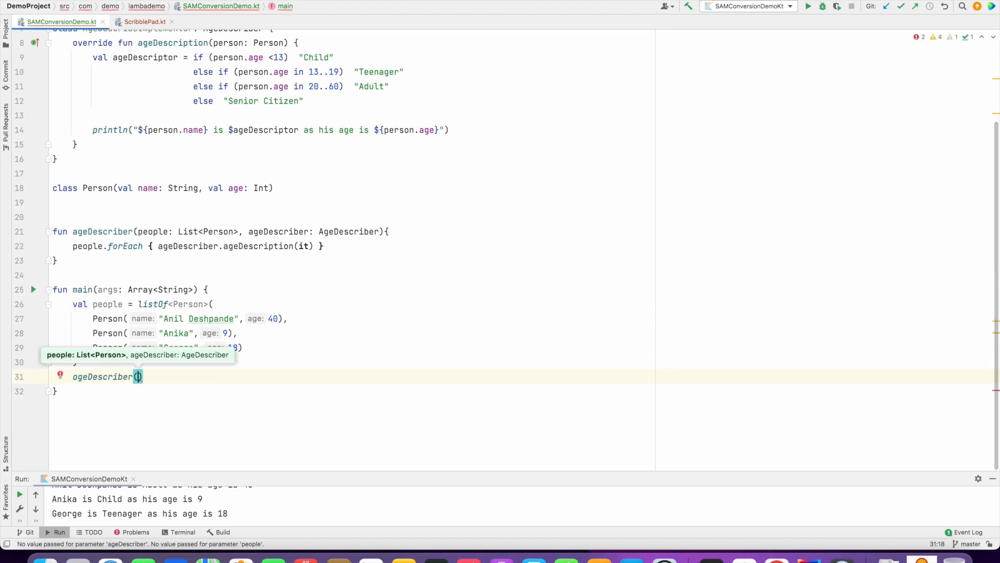
text(people)
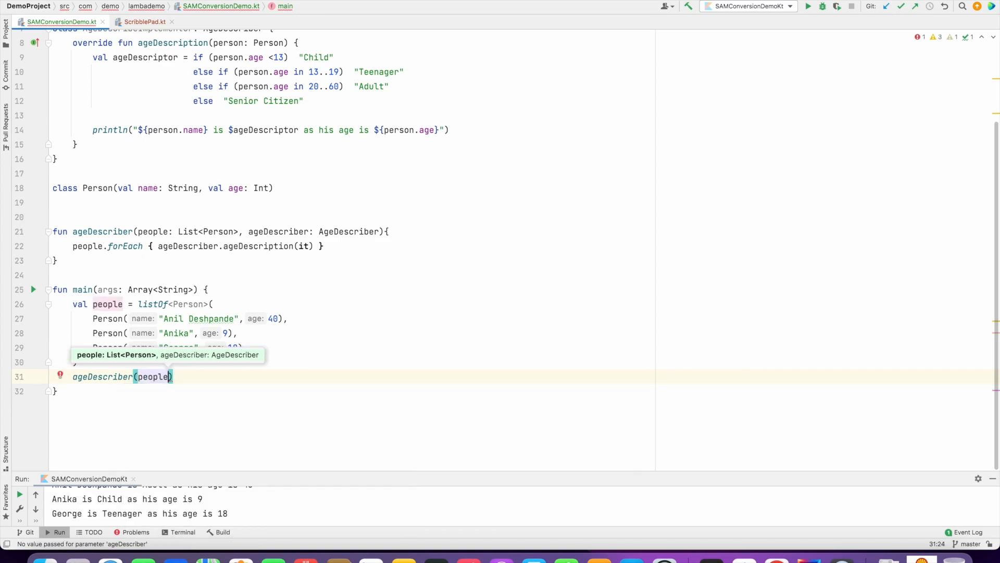
text(,)
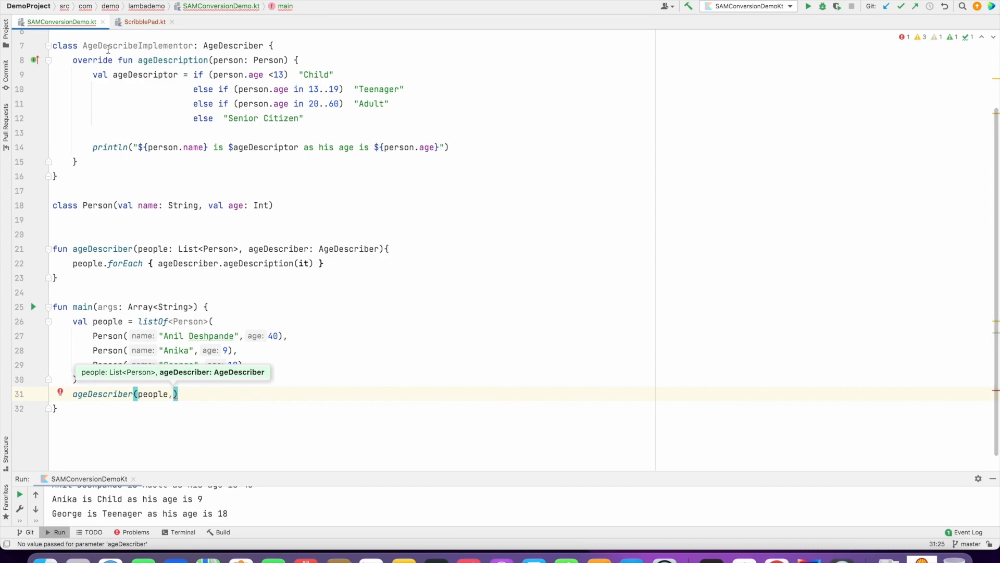
double_click(113, 45)
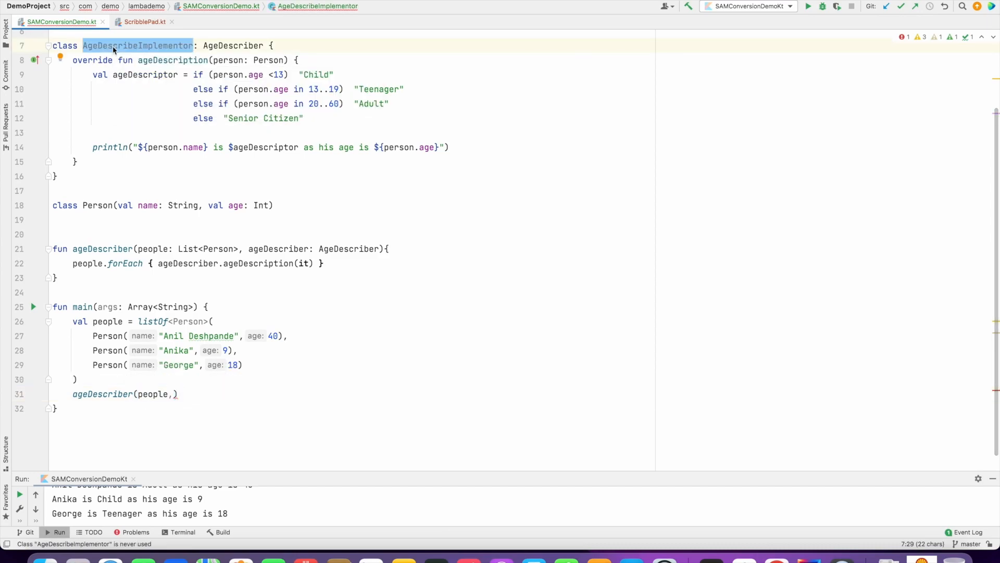
text(AgeDescribeImplementor)
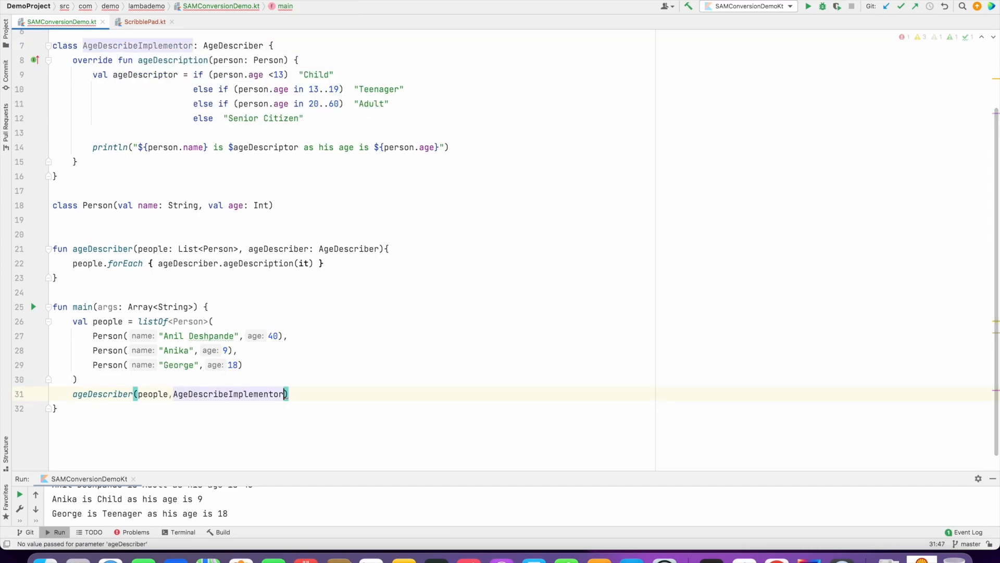
text(())
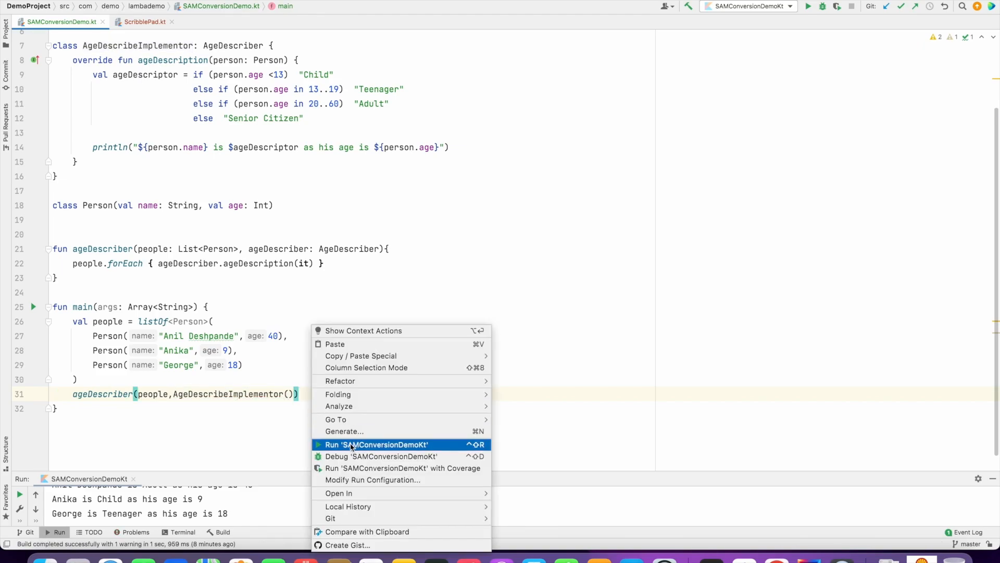
Step: Run 'SAMConversionDemoKt', then inspect the console output and the AgeDescribeImplementor's ageDescription override
click(375, 444)
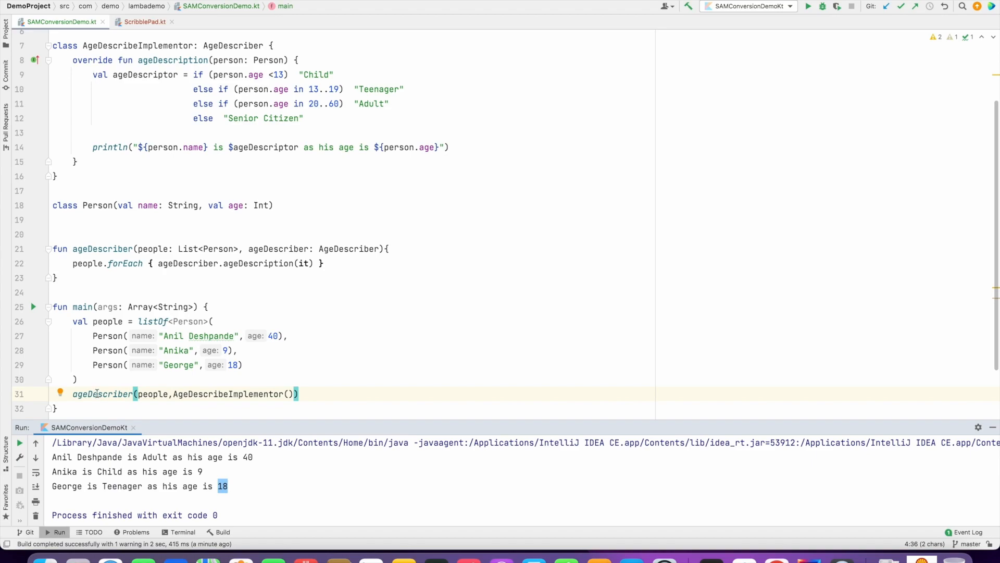
double_click(102, 394)
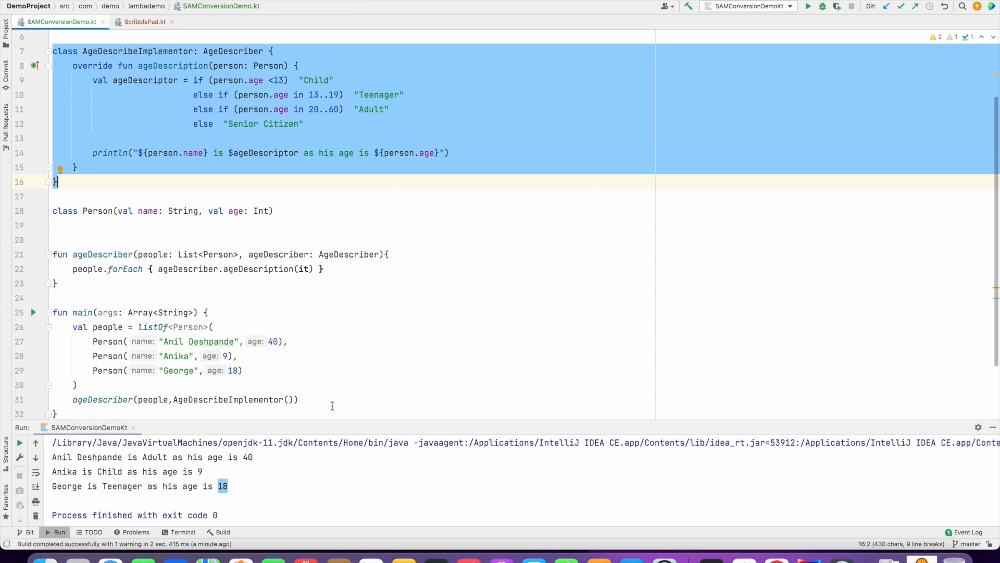
double_click(226, 400)
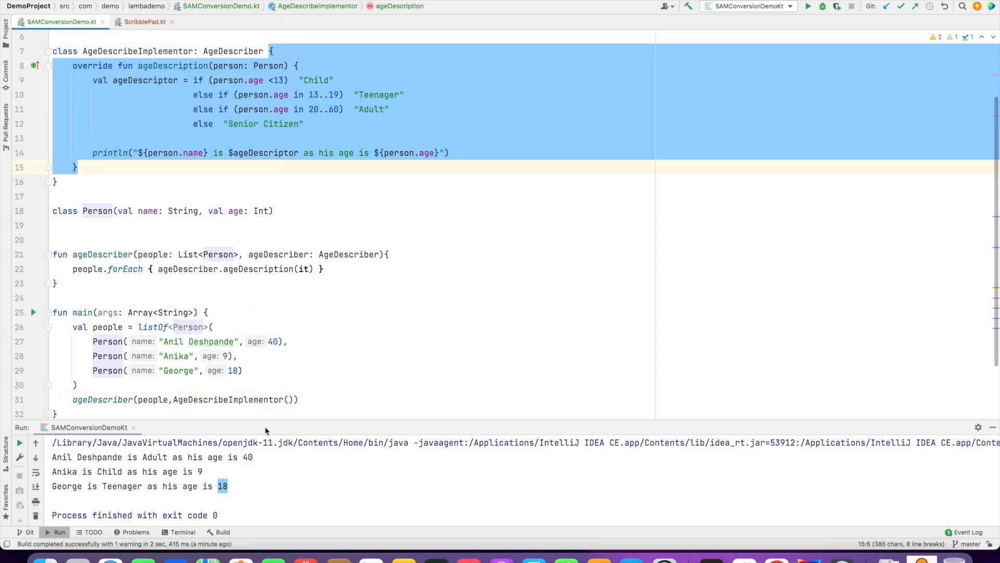
double_click(231, 399)
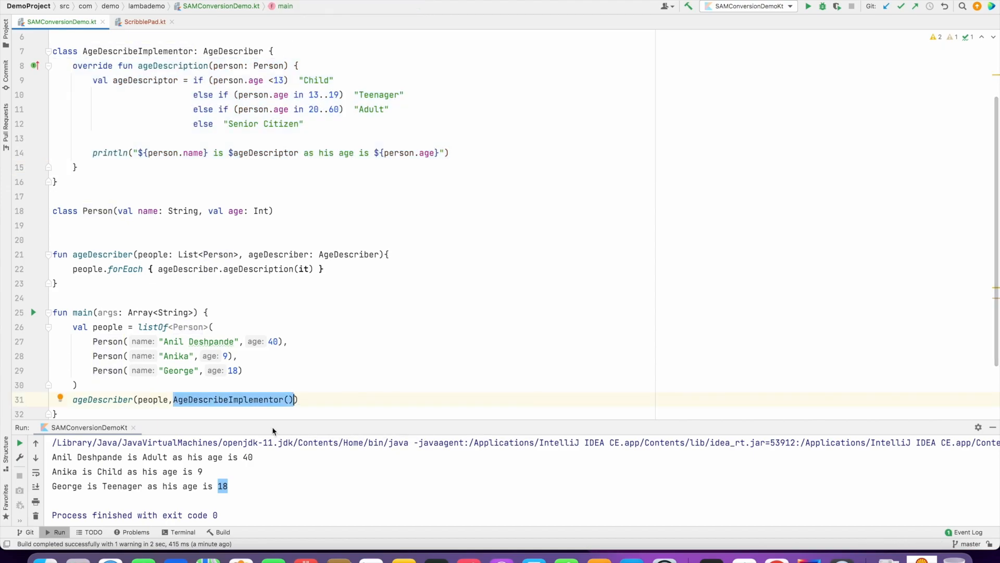
Step: Pass an anonymous object : AgeDescriber reusing the ageDescription logic instead of AgeDescribeImplementor
text(ople, o))
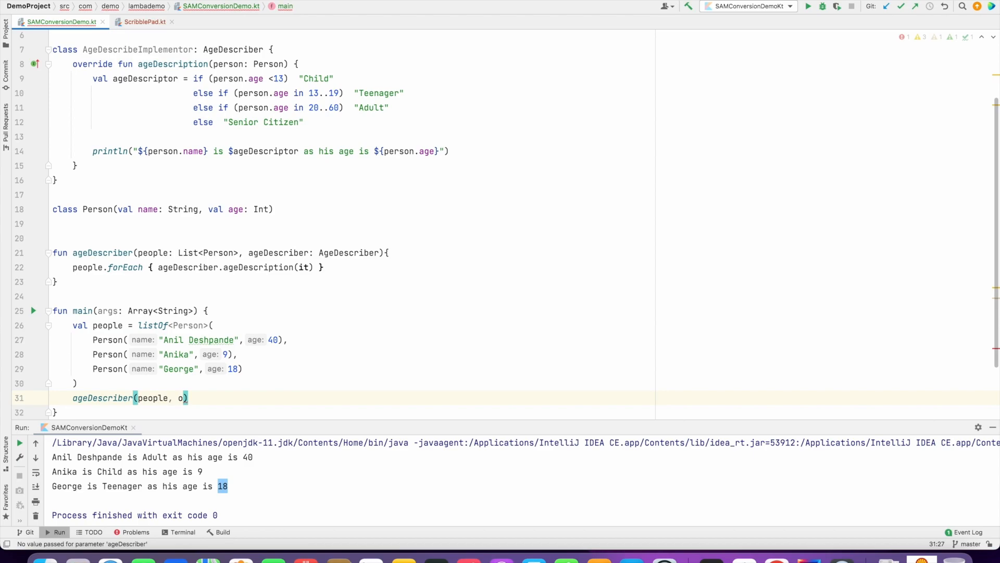
text(b)
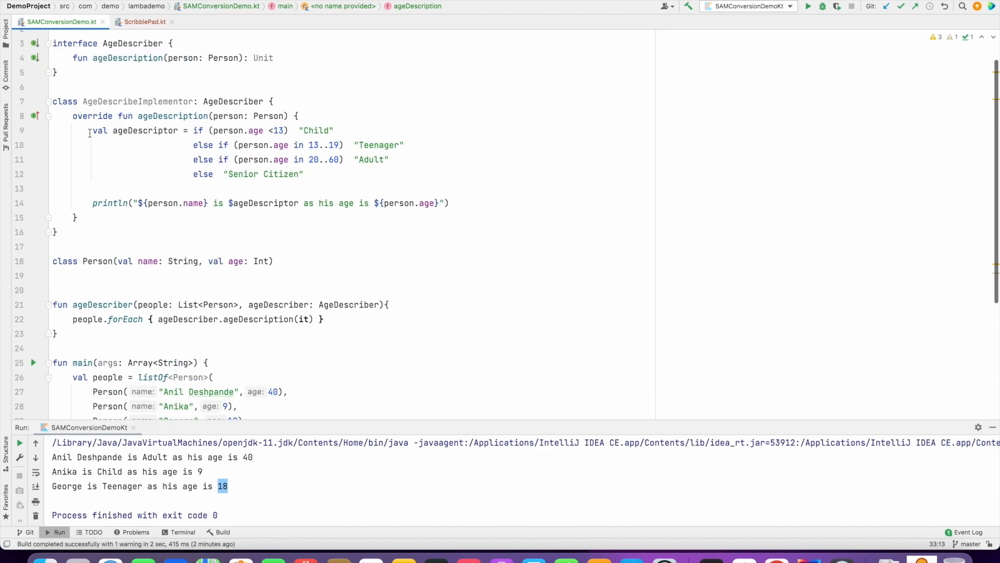
drag(93, 131, 449, 202)
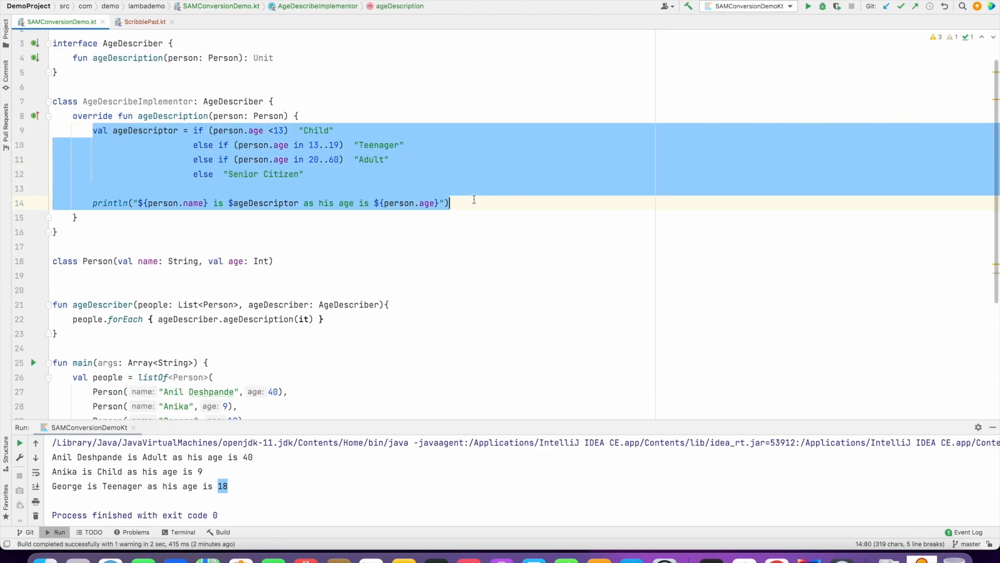
scroll(down, 3)
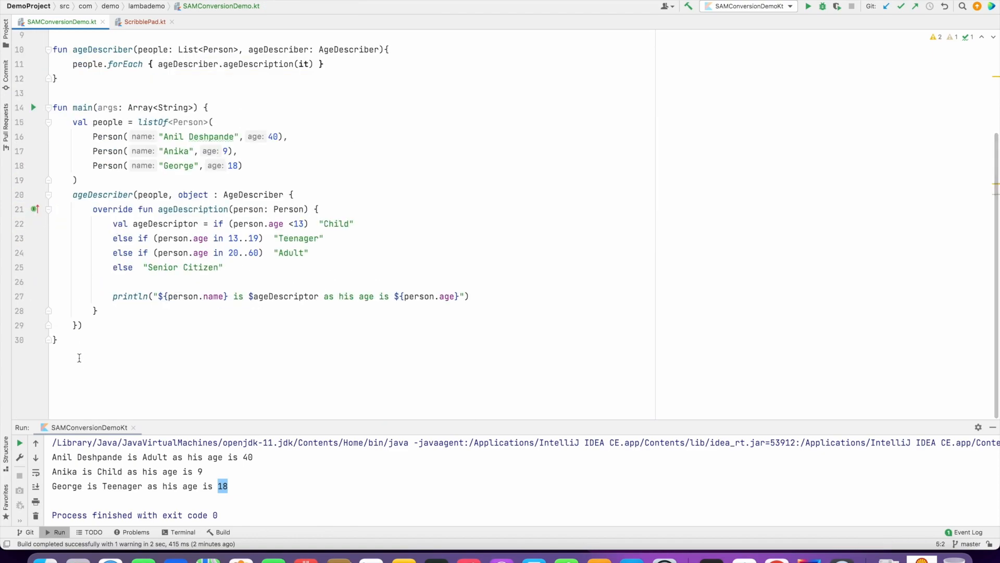
right_click(78, 325)
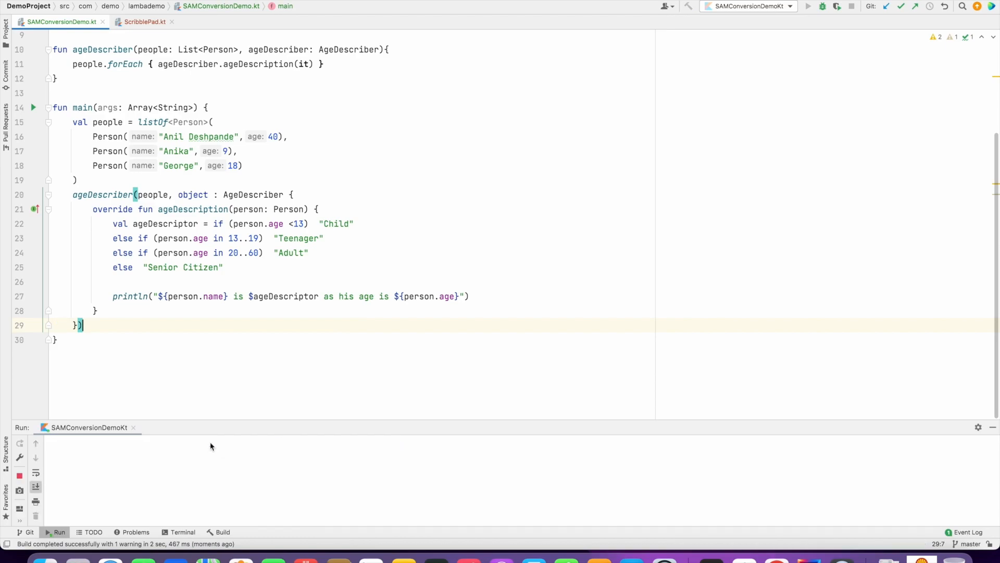
Step: Rerun the program and add a //SAM Conversion comment above the ageDescriber call
click(810, 7)
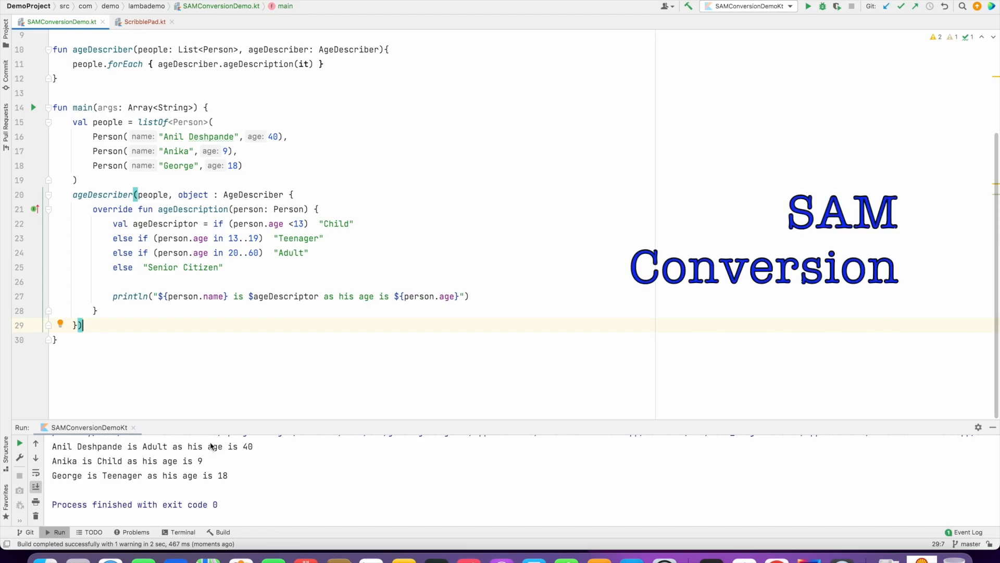
text(//SAM Conversion)
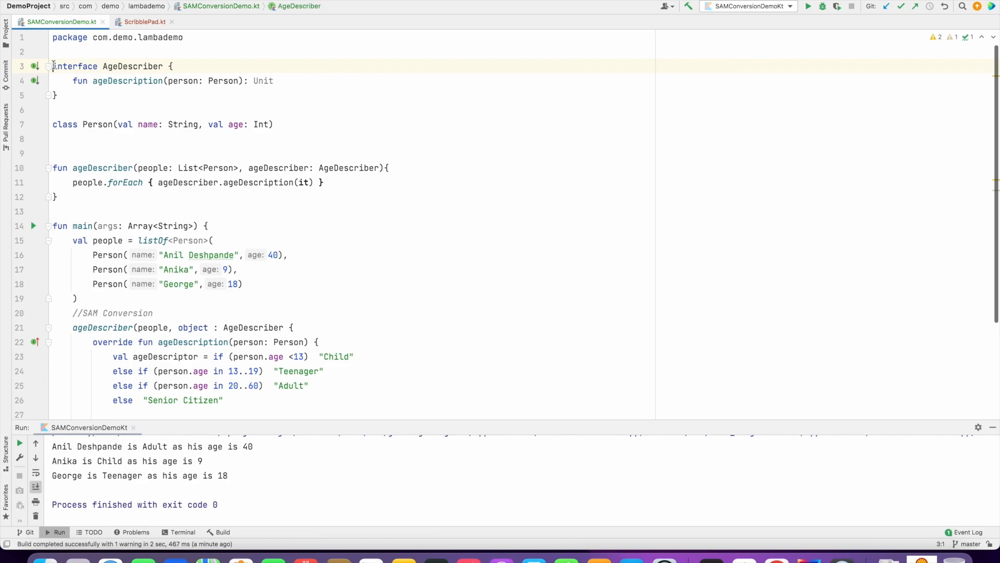
Step: Declare AgeDescriber as a fun interface and apply the Convert to lambda intention
text(fun)
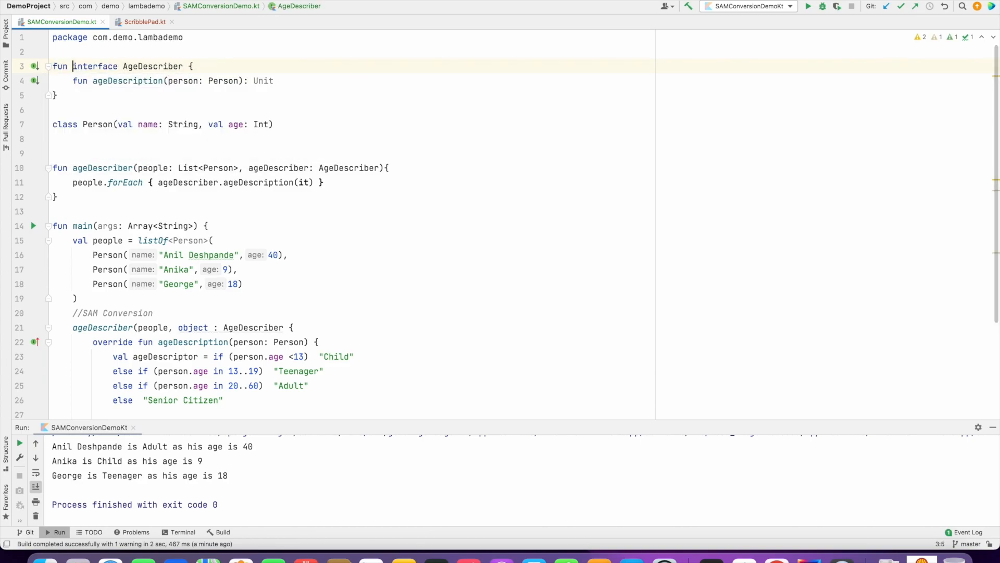
scroll(down, 3)
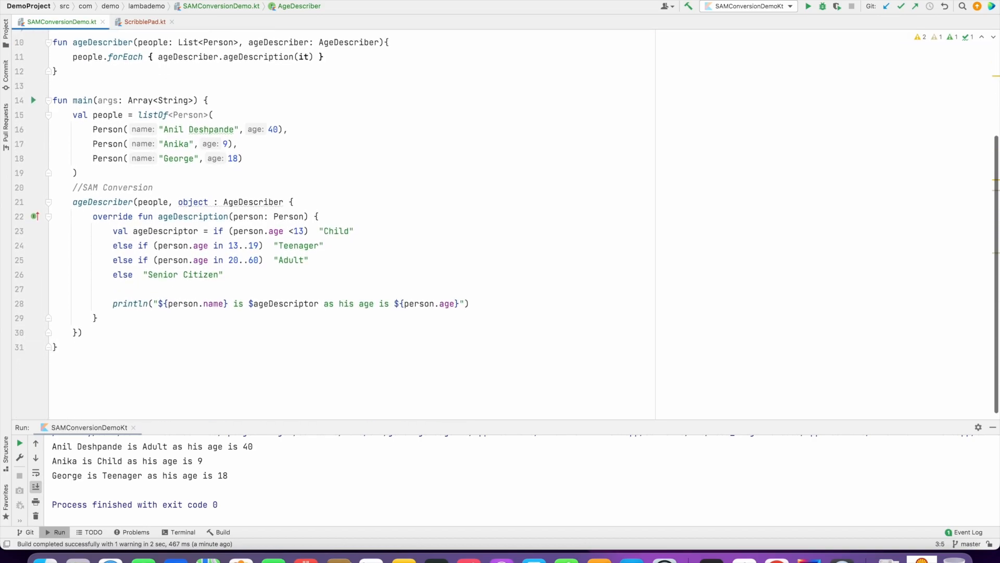
click(193, 201)
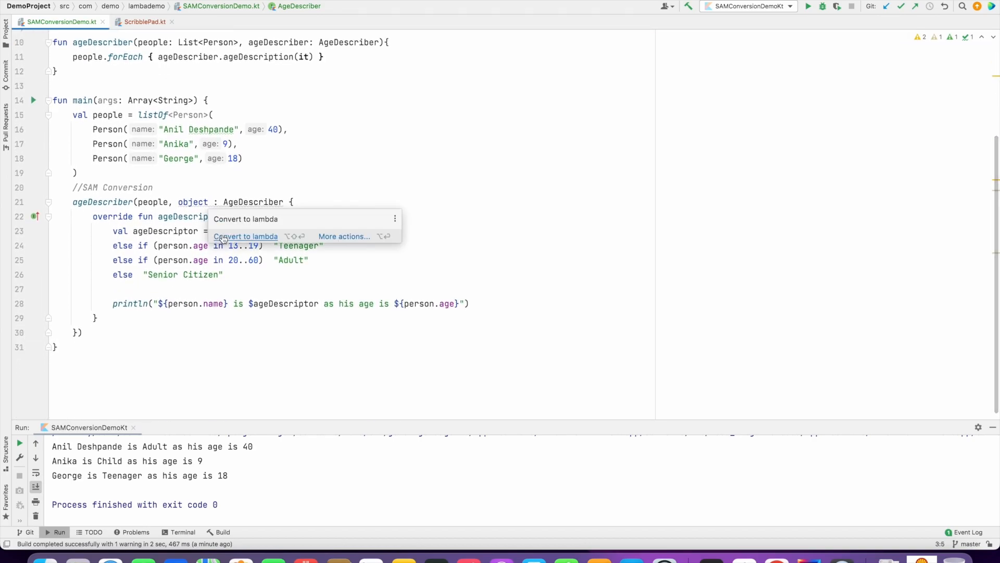
click(246, 236)
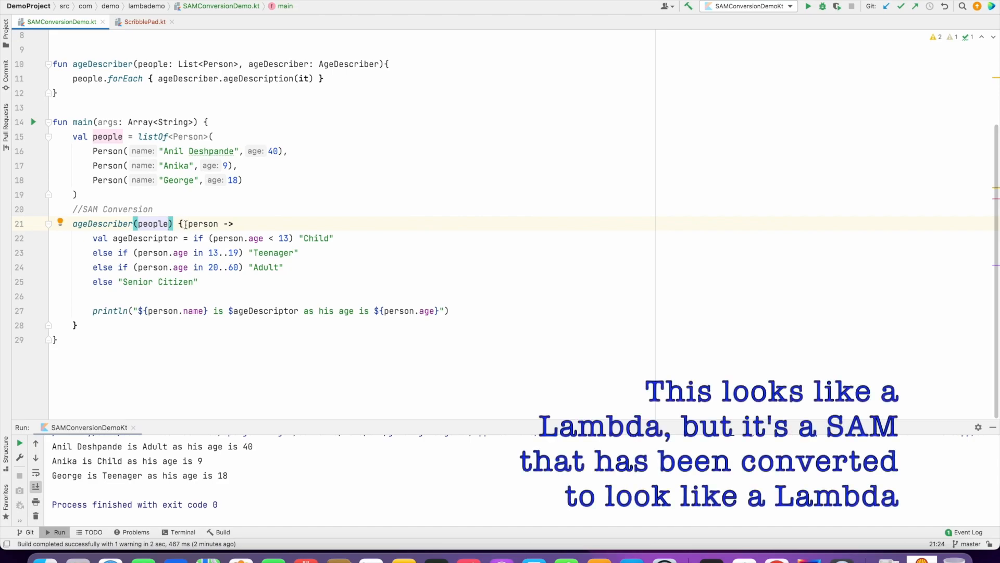
mouse_move(202, 224)
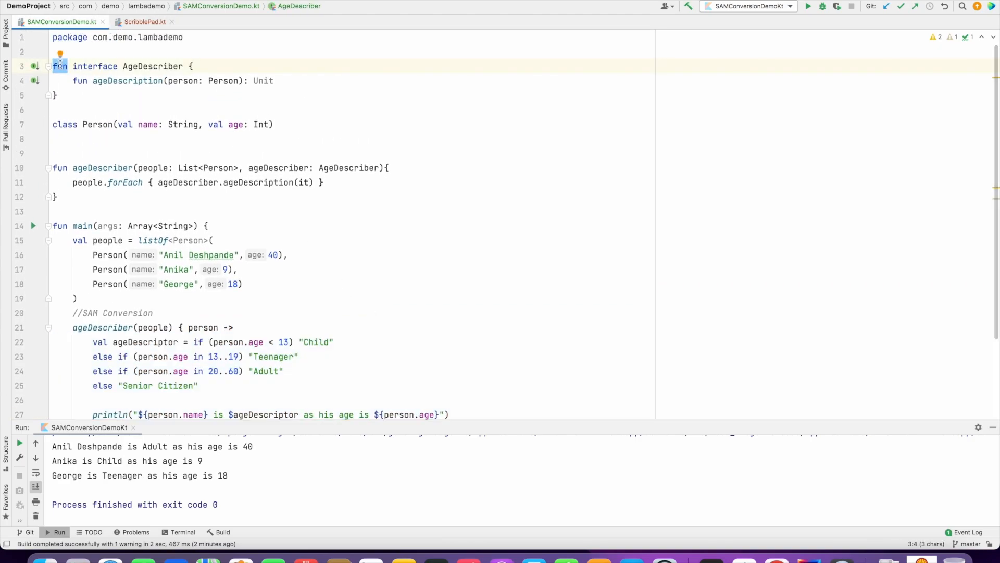
scroll(down, 3)
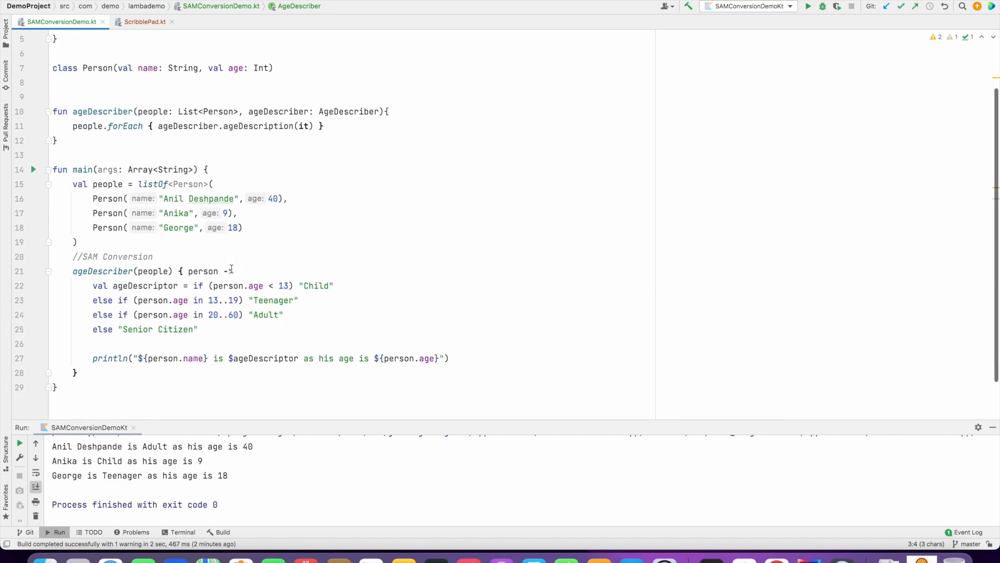
scroll(up, 3)
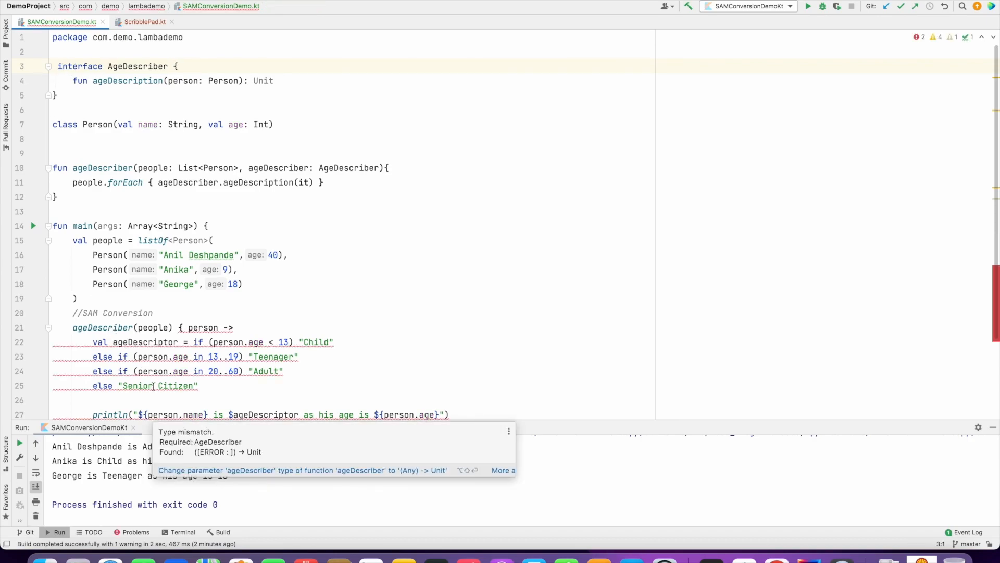
text(fun)
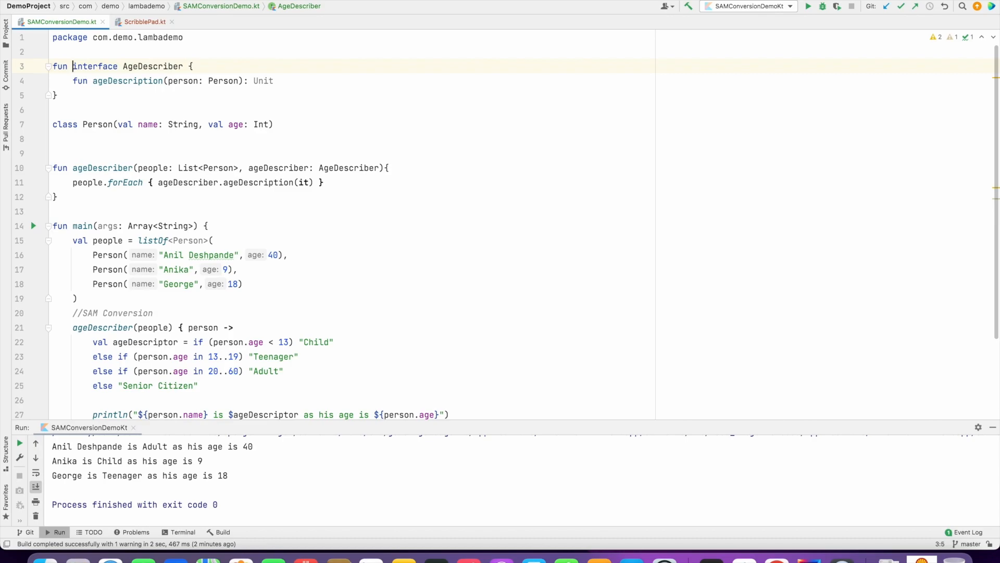
mouse_move(285, 485)
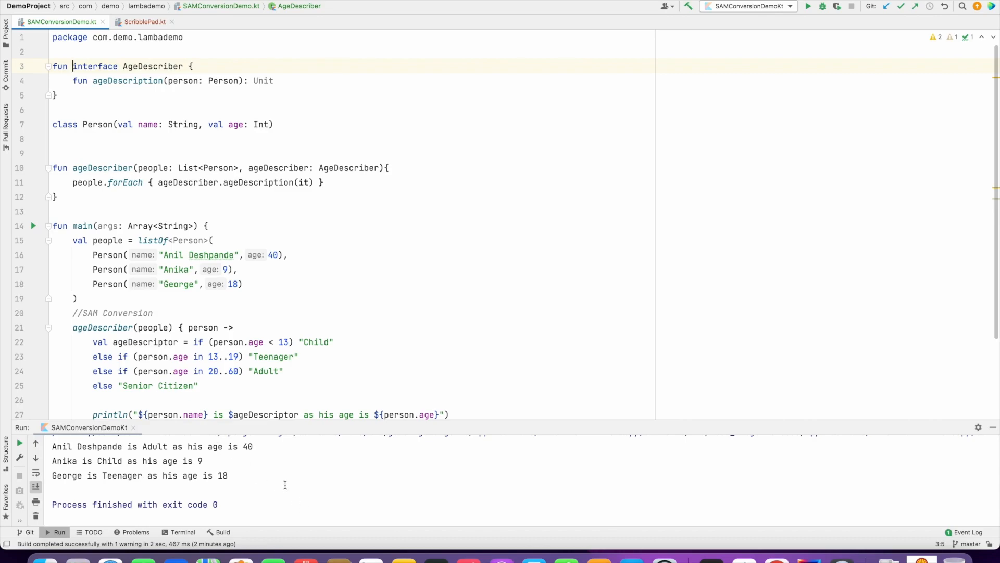
double_click(95, 67)
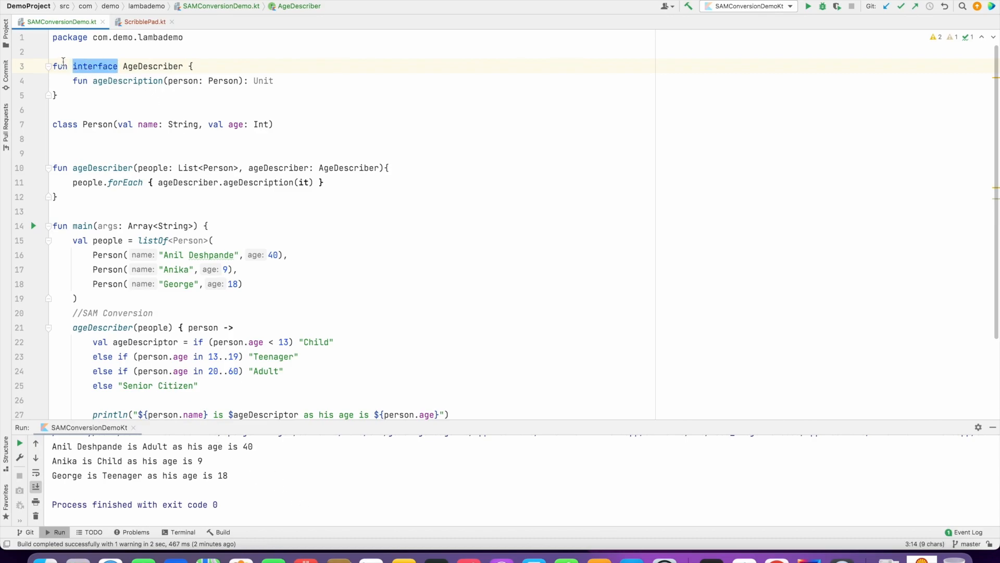
scroll(down, 3)
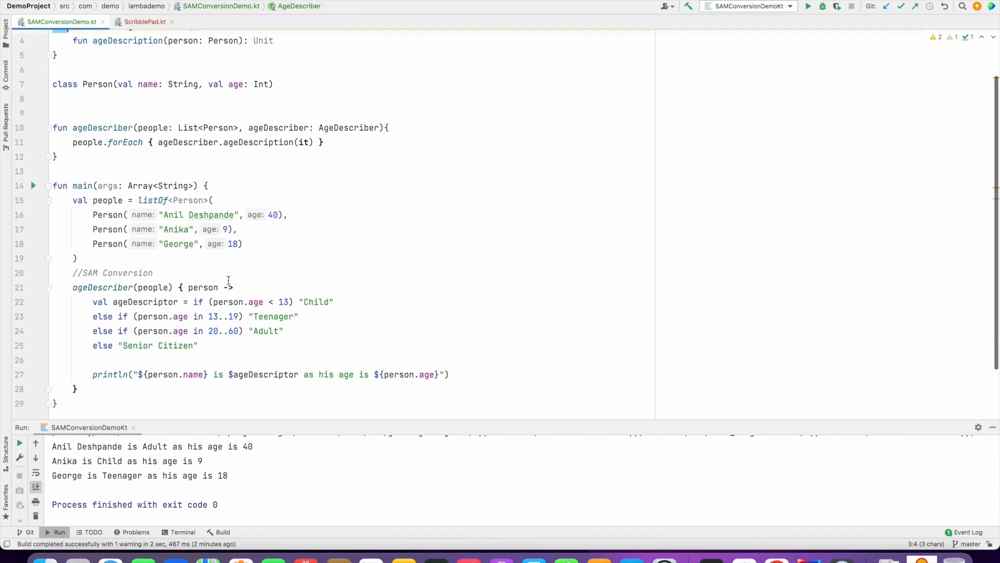